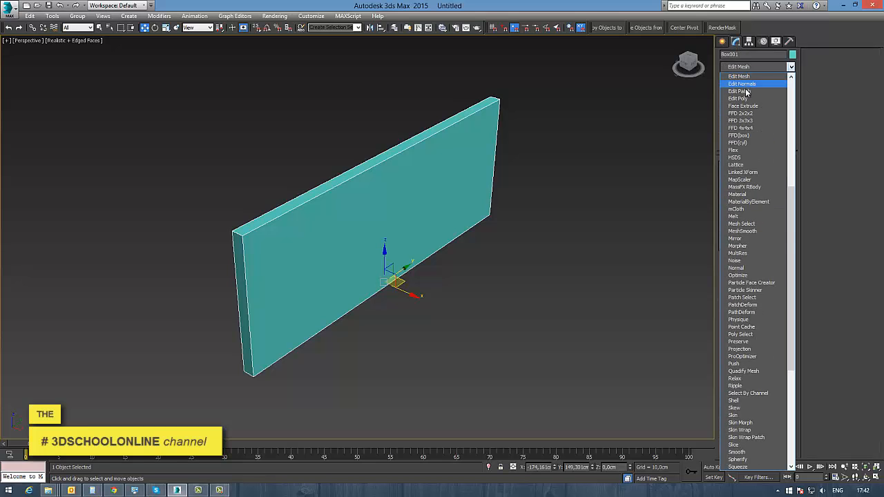
Add an Edit Poly modifier to the wall box and enter Vertex sub-object mode
left_click(737, 98)
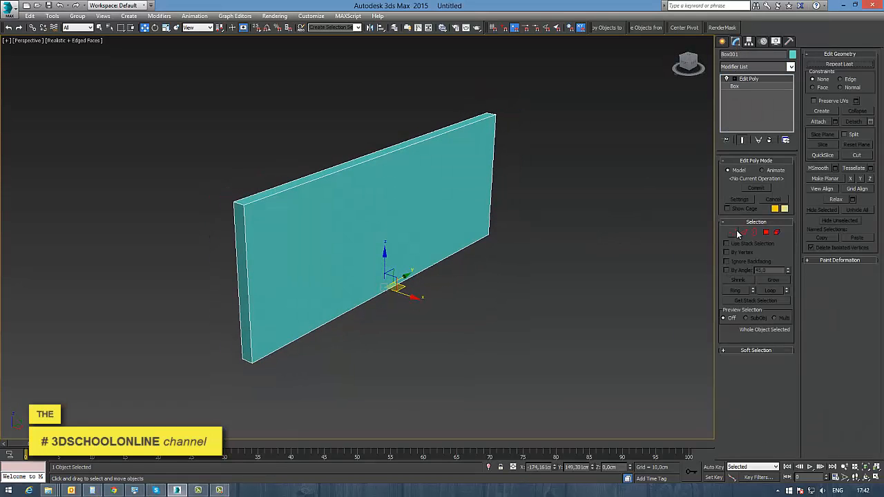
left_click(734, 232)
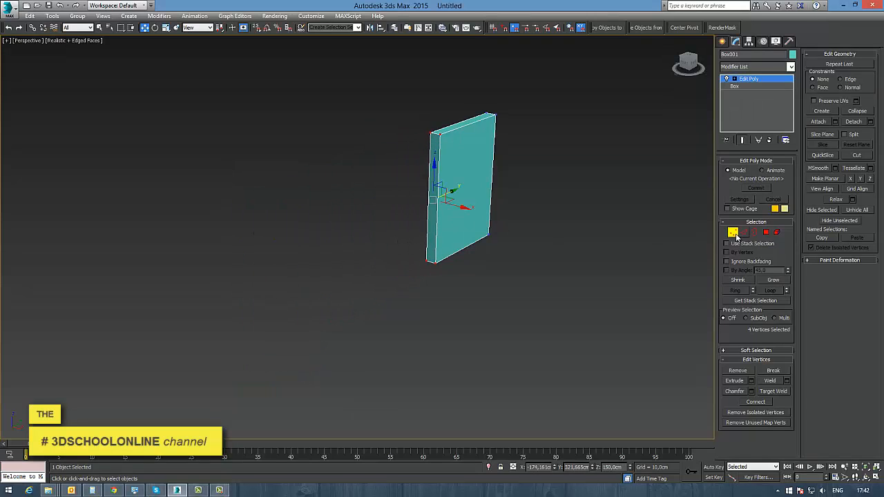
left_click(732, 232)
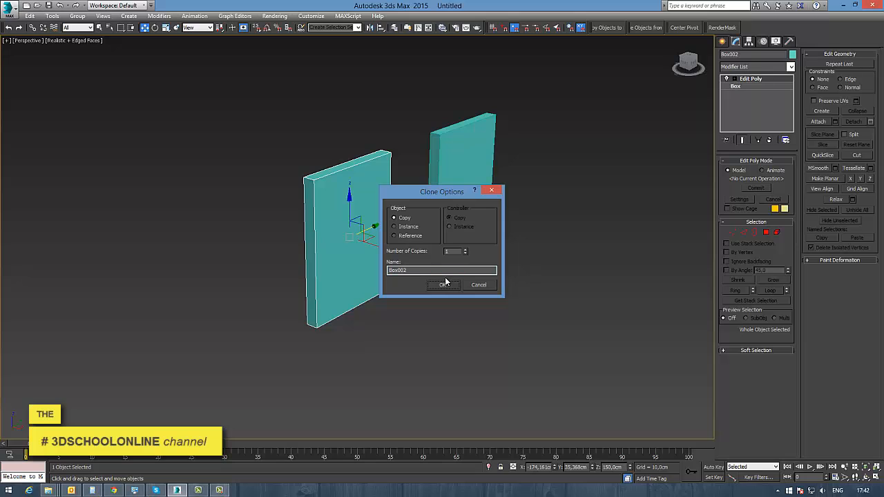
Confirm the Copy clone, then connect the copy's vertical edges with horizontal loops
left_click(441, 284)
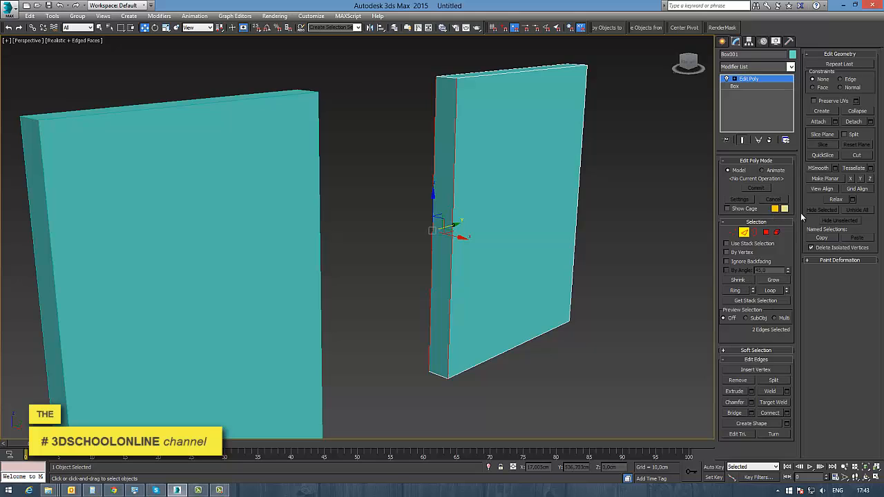
mouse_move(665, 261)
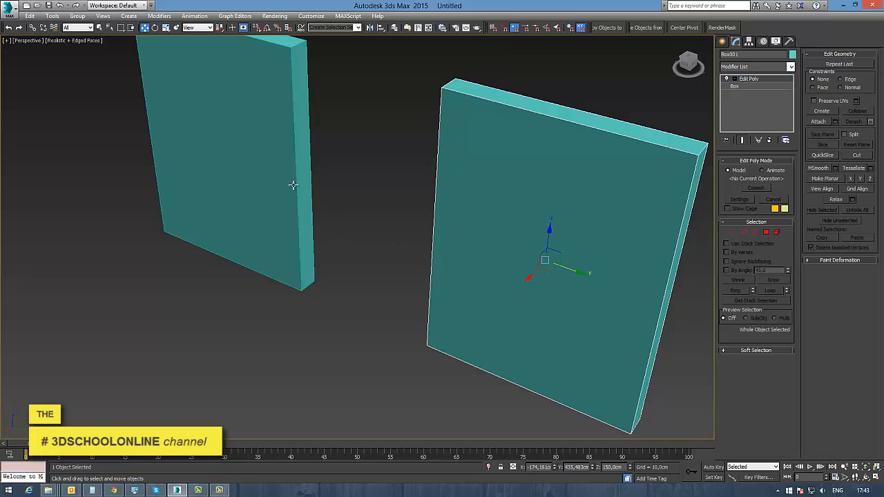
left_click(743, 232)
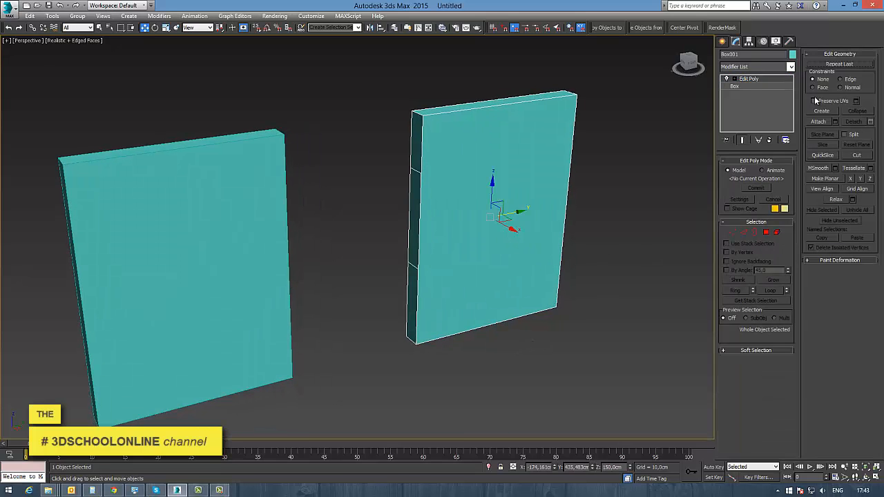
left_click(817, 122)
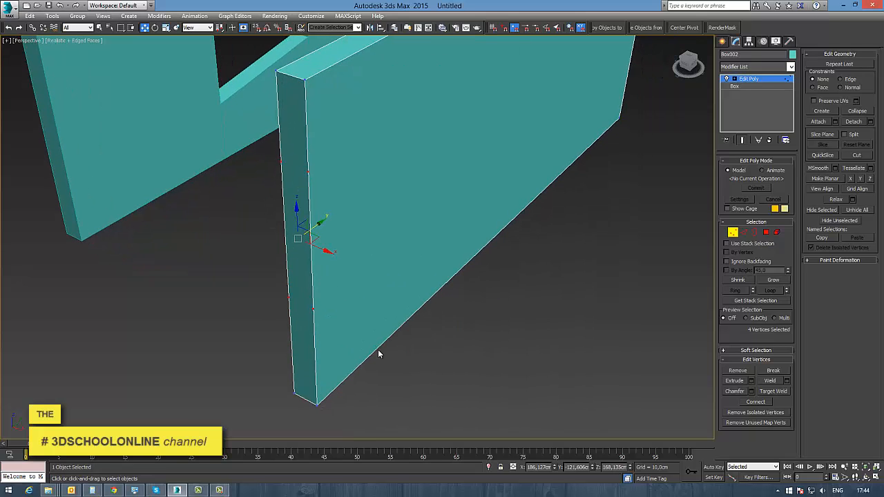
Select the front face in Polygon mode and slice a cut line across it with Slice Plane
left_click(384, 362)
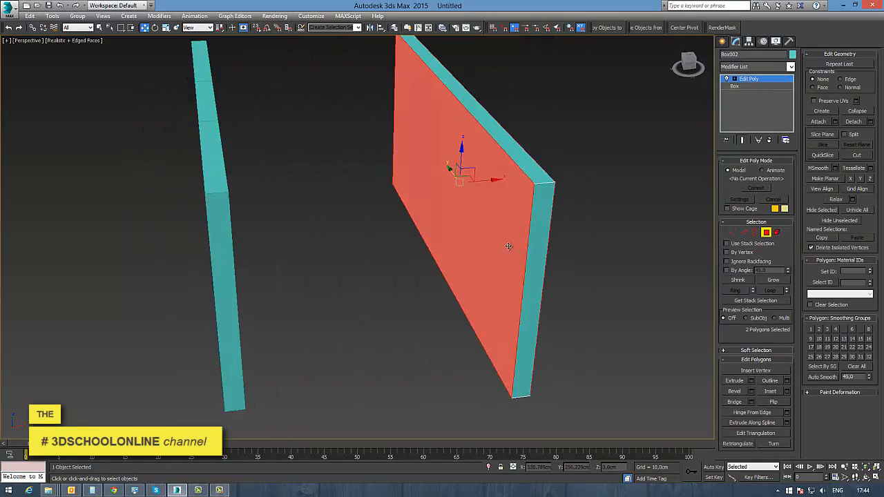
left_click(822, 135)
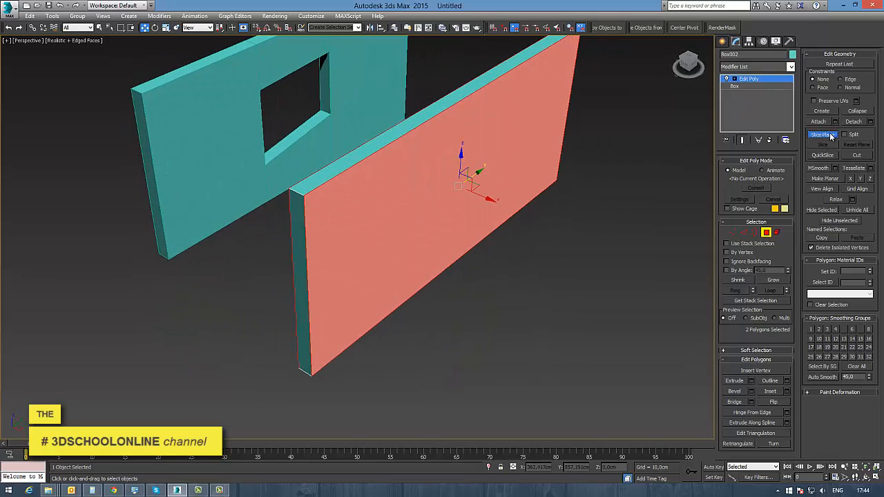
left_click(820, 135)
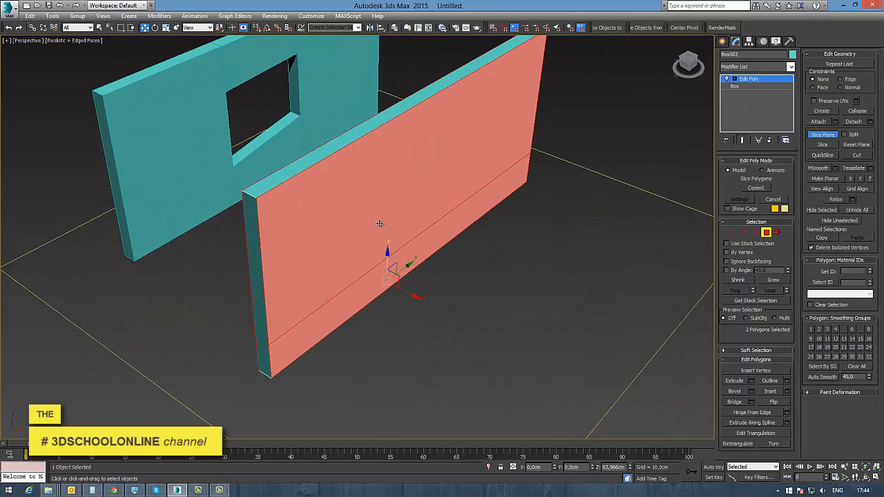
left_click(822, 155)
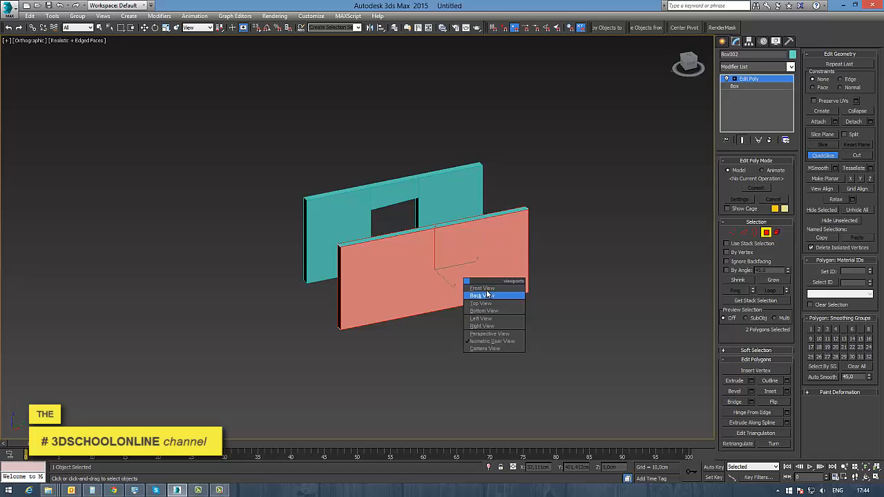
From Front view, select the polygons between the cuts to form the window opening
left_click(481, 326)
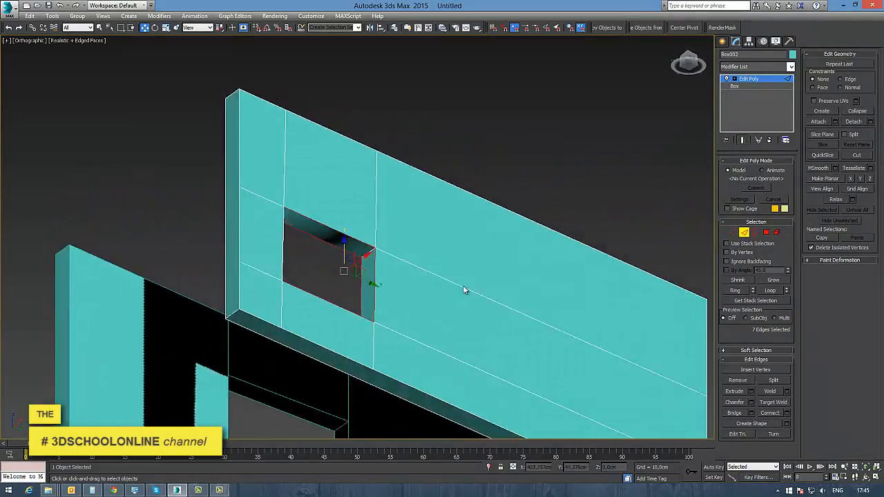
left_click_drag(463, 290, 378, 312)
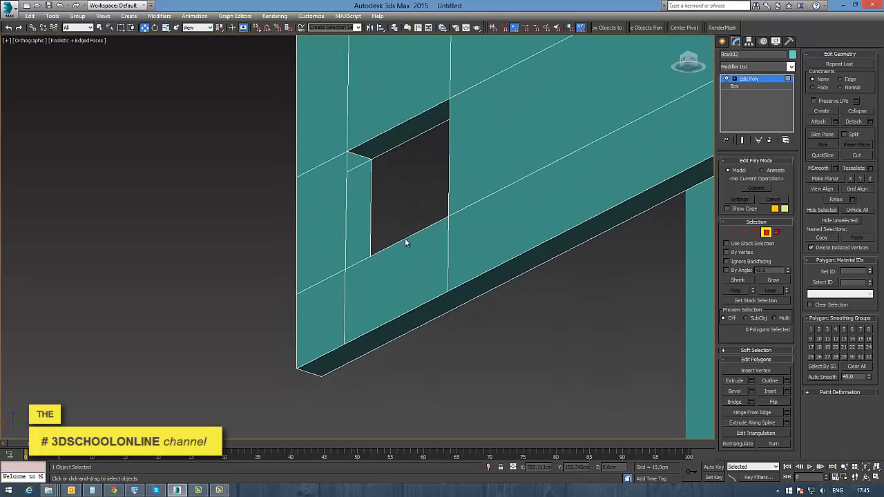
left_click_drag(406, 242, 338, 336)
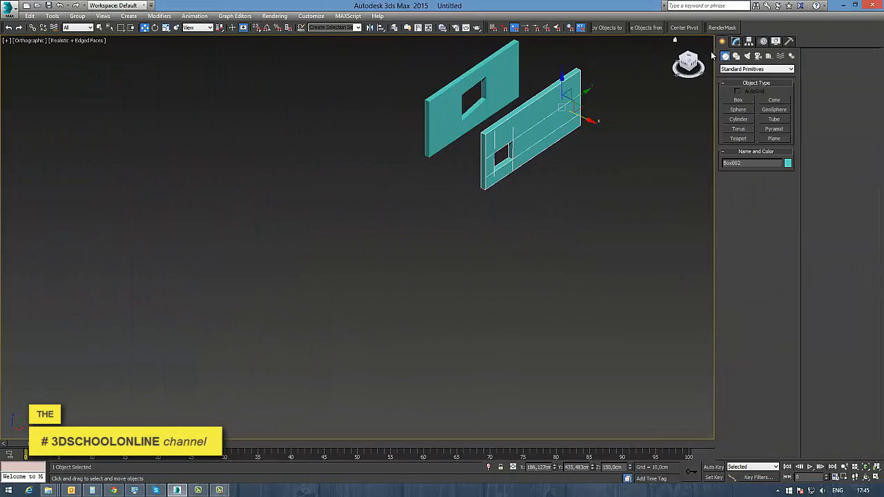
Draw the H-shaped floor-plan outline as a Line spline in Top view and close it at the start point
left_click(757, 69)
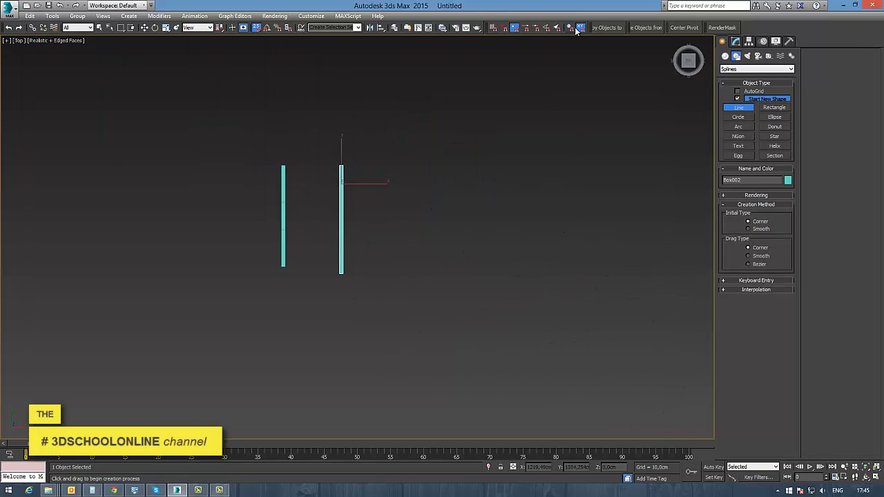
left_click(519, 237)
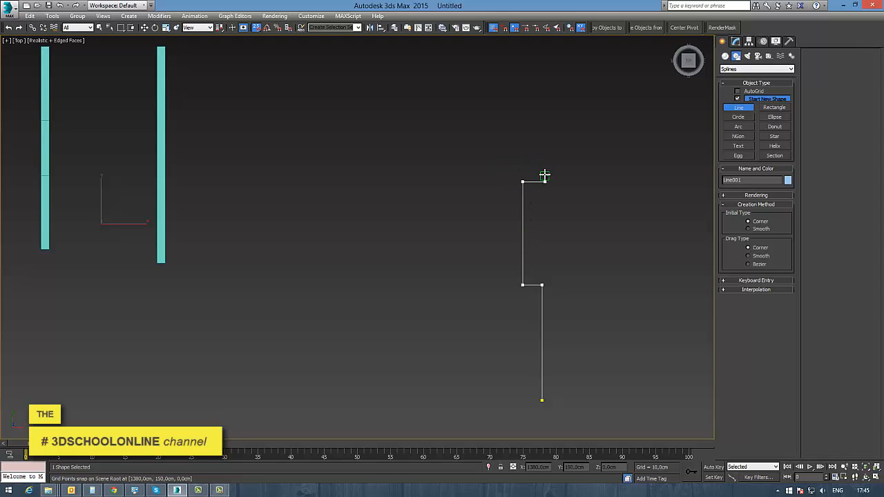
left_click(332, 166)
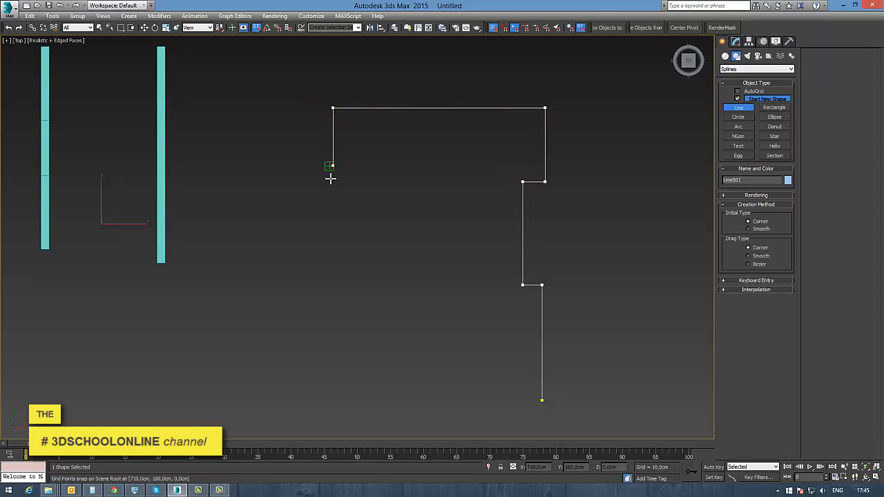
left_click(422, 310)
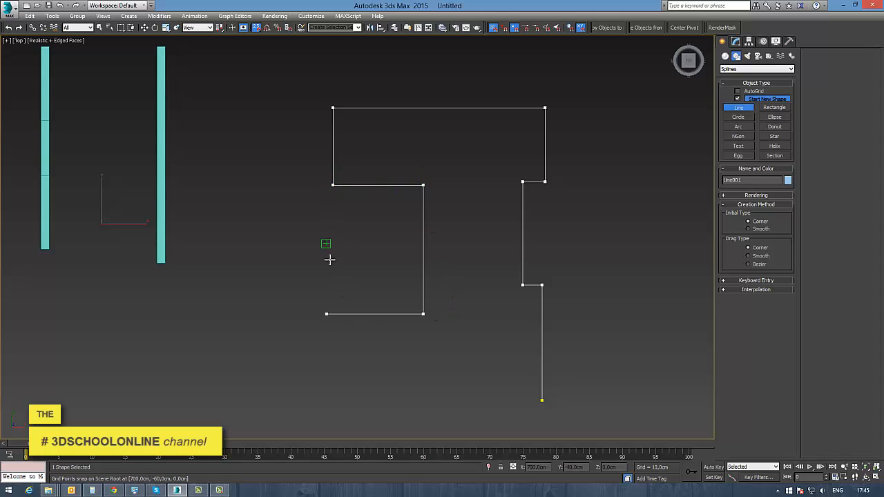
left_click(337, 384)
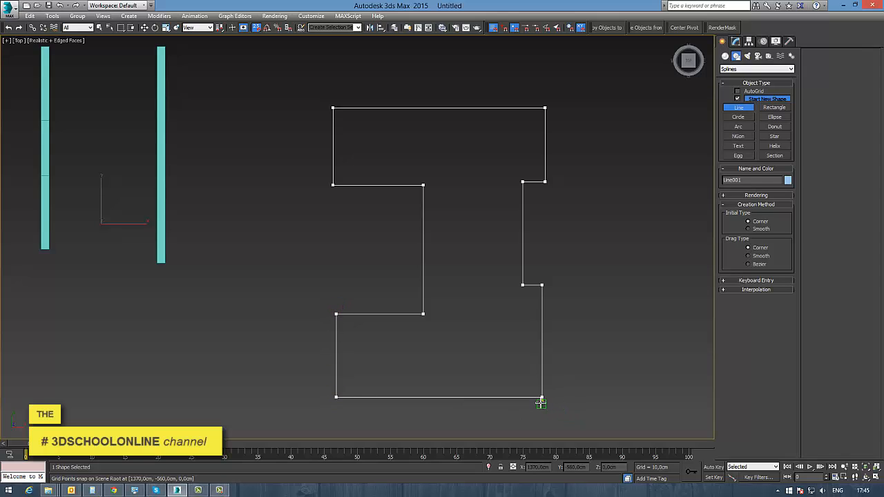
left_click(541, 403)
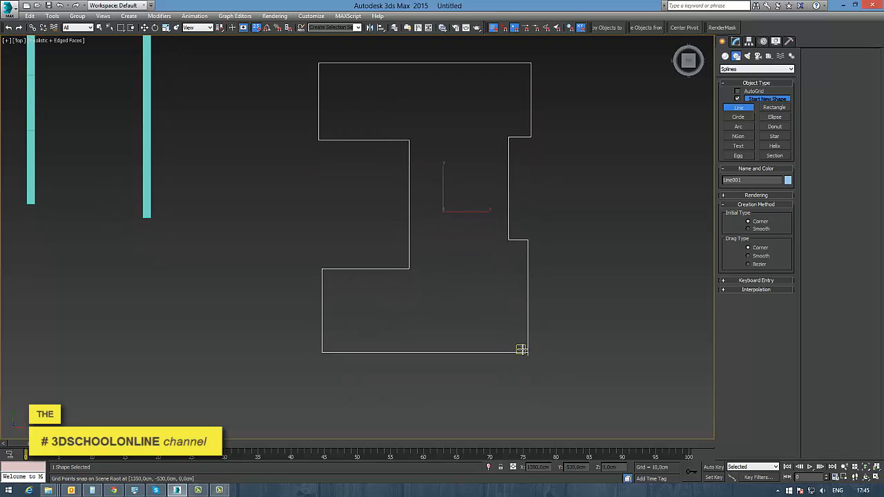
left_click(145, 28)
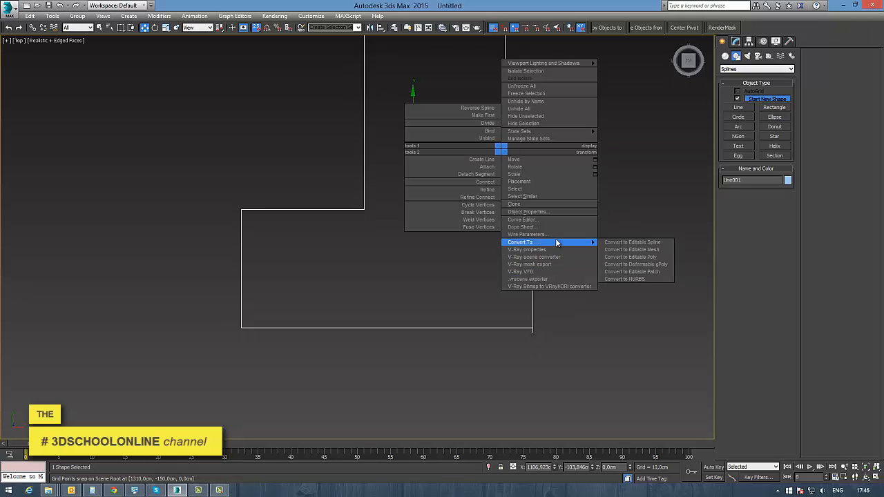
Select the H-shaped outline and add an Edit Spline modifier from the Modifier List
left_click(631, 242)
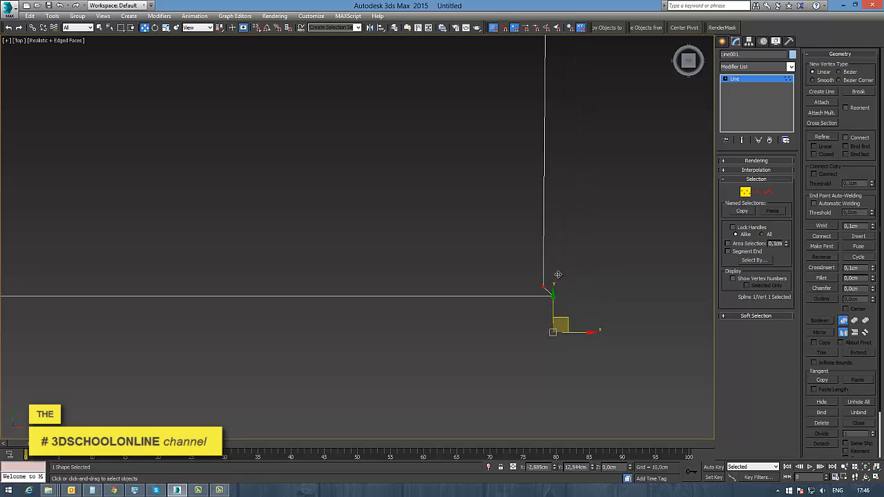
left_click_drag(552, 331, 578, 283)
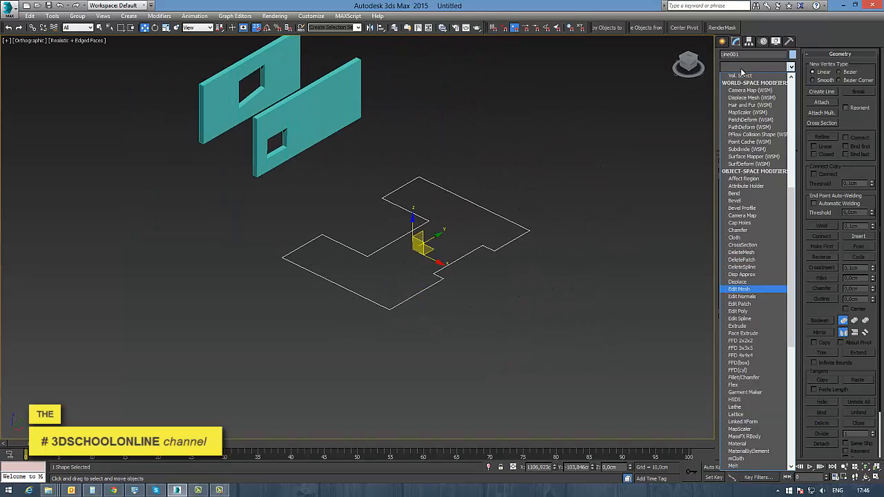
left_click(740, 318)
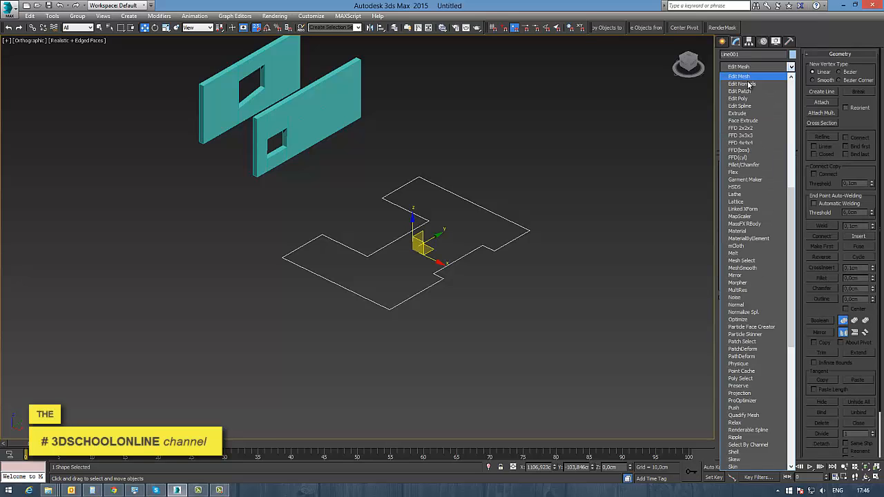
left_click(740, 105)
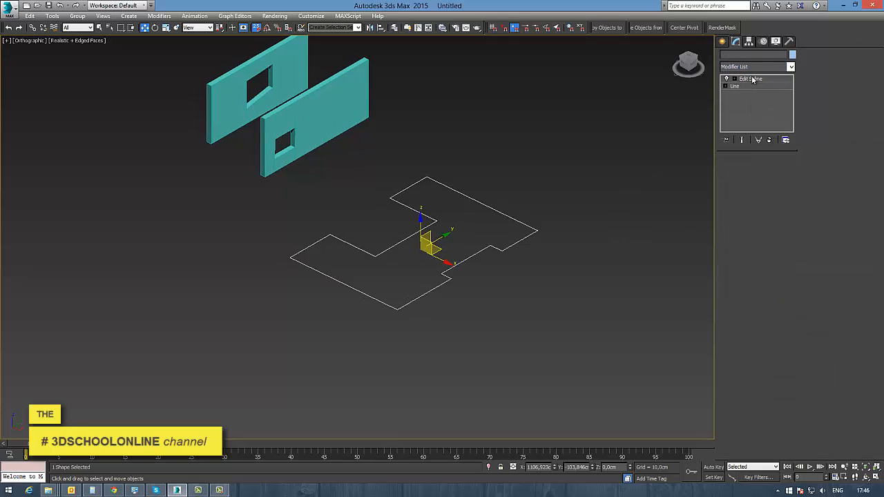
left_click(735, 85)
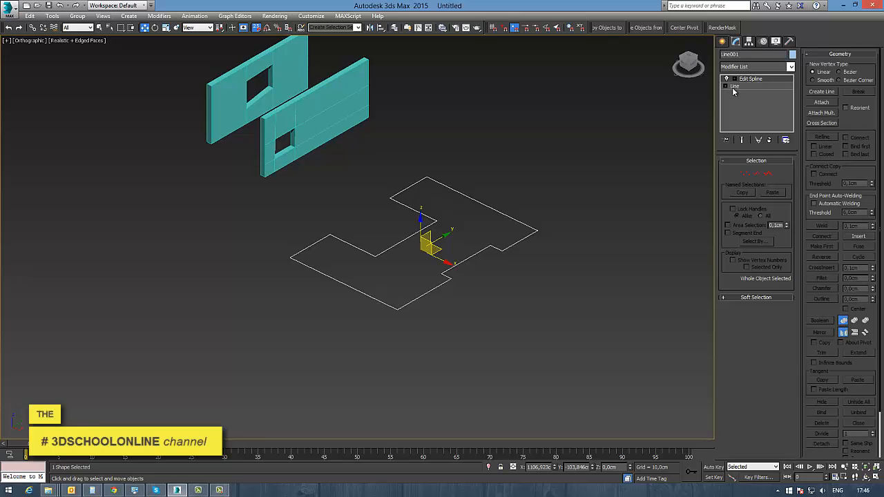
Add a Shell modifier on top of the Edit Spline
right_click(428, 246)
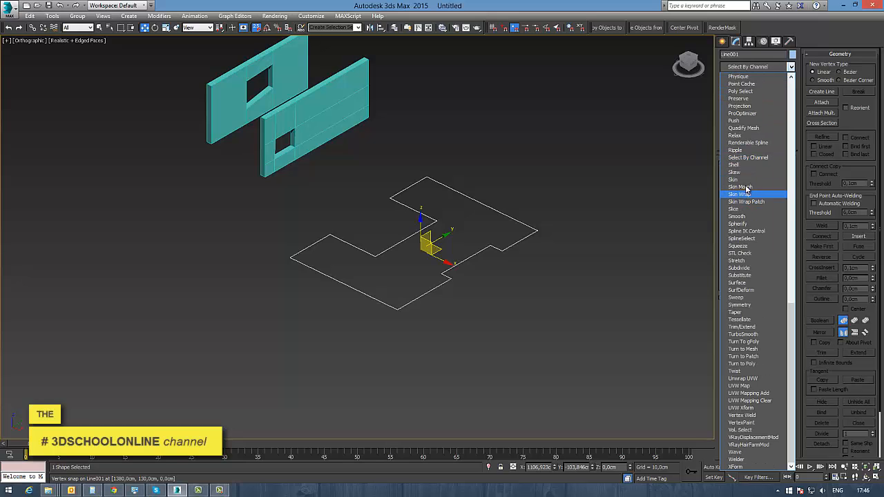
left_click(734, 164)
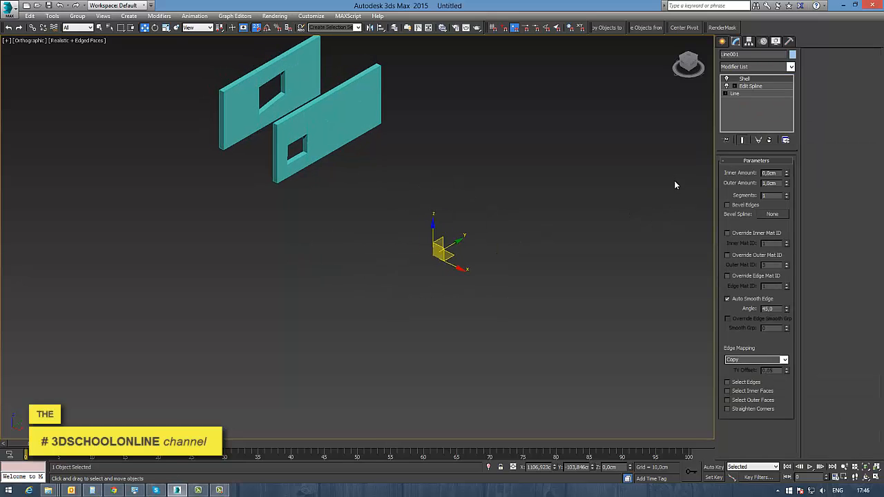
Check the spline vertices under the shell, then add an Edit Poly modifier above it
left_click(750, 86)
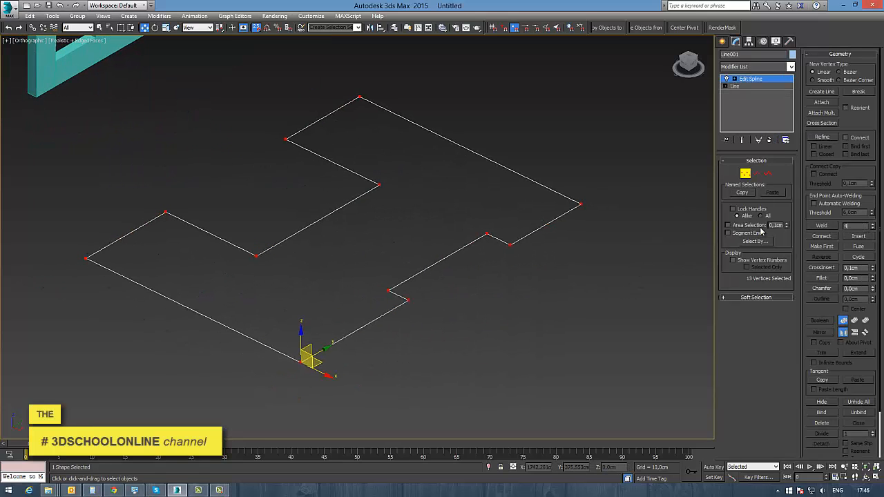
left_click(820, 227)
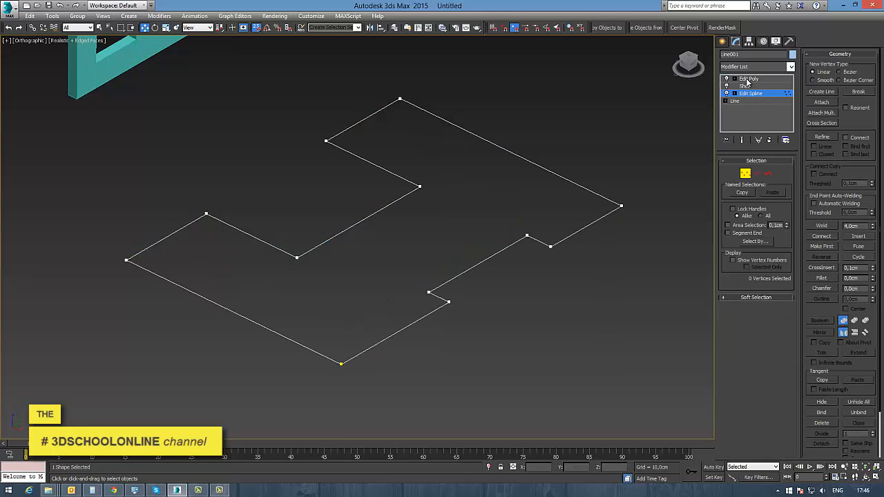
left_click(748, 77)
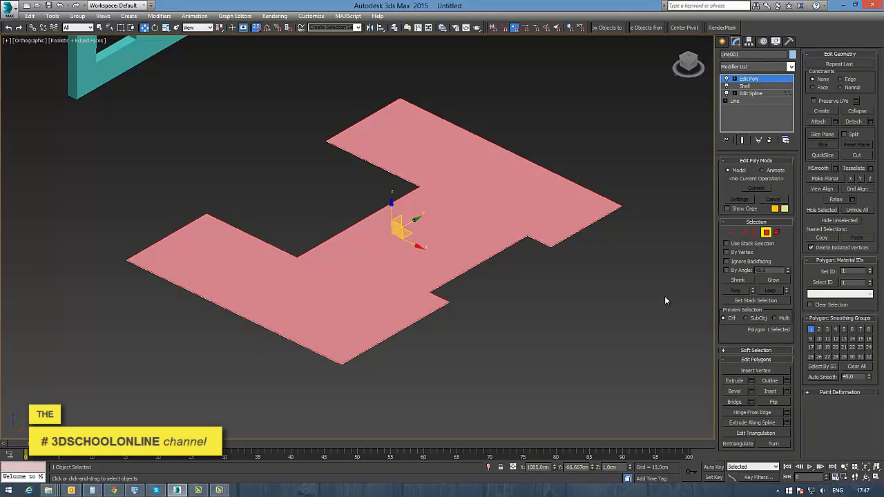
Extrude the flat H-shaped polygon to full wall height and orbit to inspect the walls
left_click(769, 391)
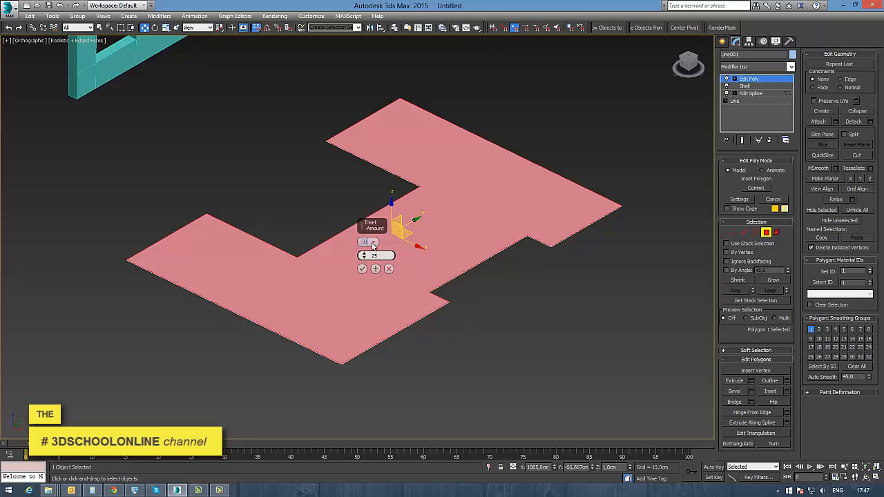
left_click(362, 268)
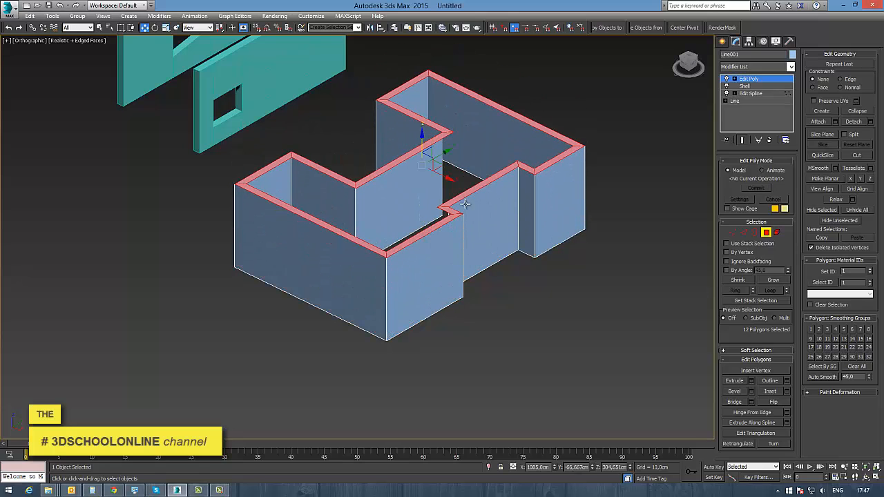
left_click_drag(463, 204, 343, 244)
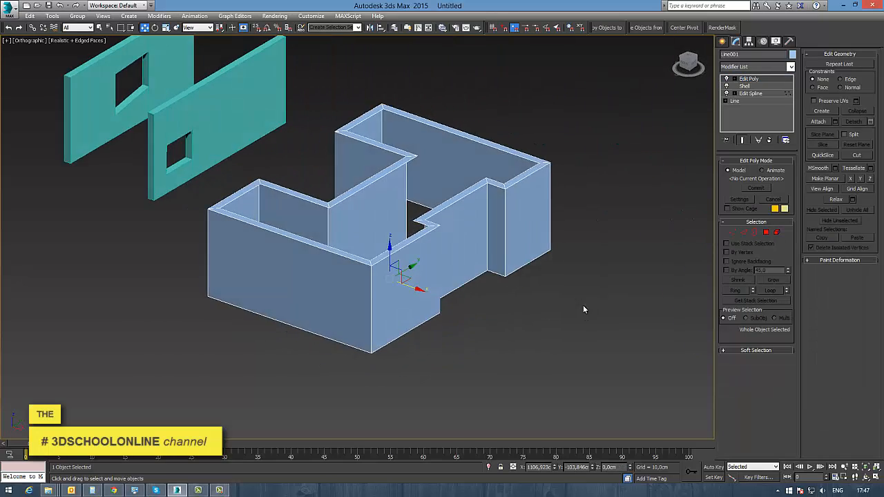
left_click(724, 42)
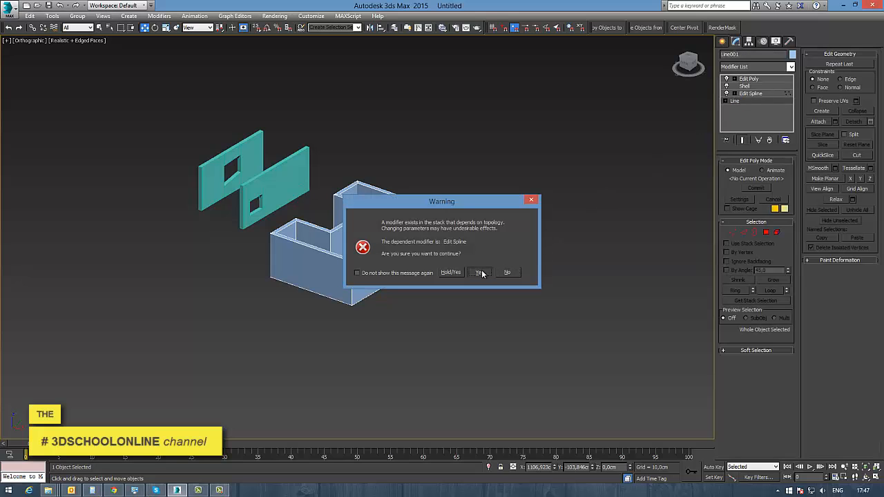
Accept the topology warning, clone the walls as a Copy, and strip the copy back to its Line outline
left_click(478, 272)
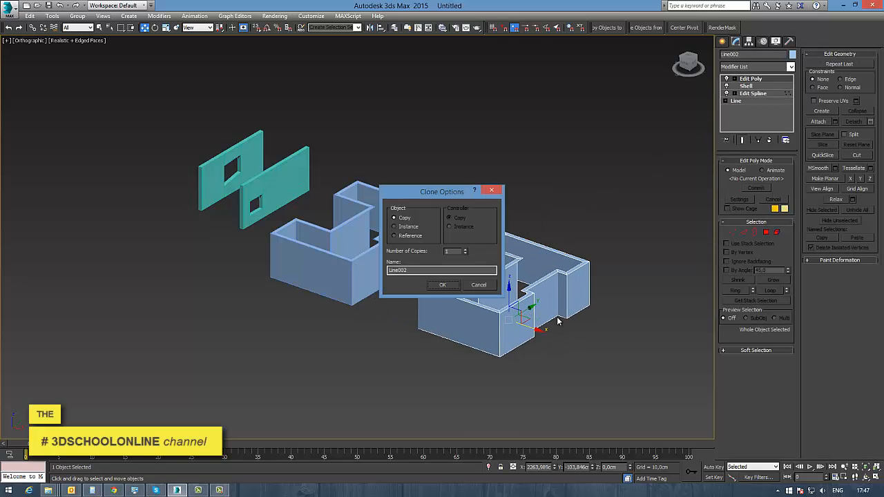
left_click(442, 284)
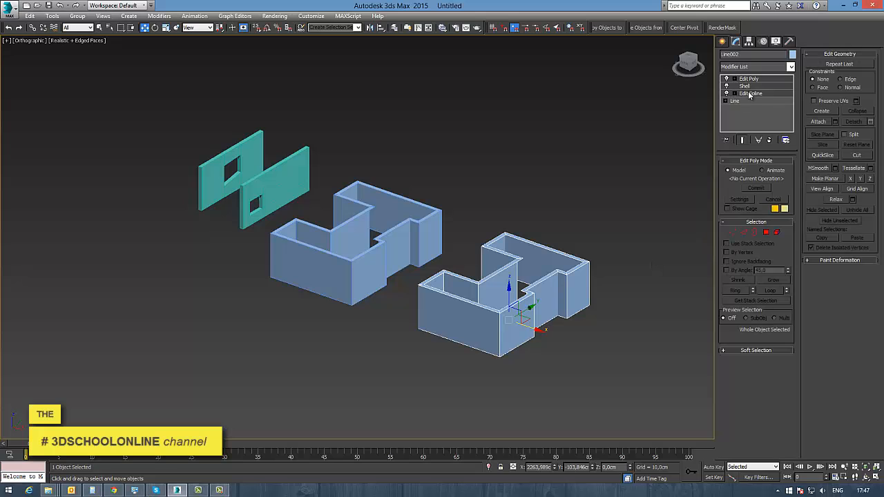
left_click(735, 101)
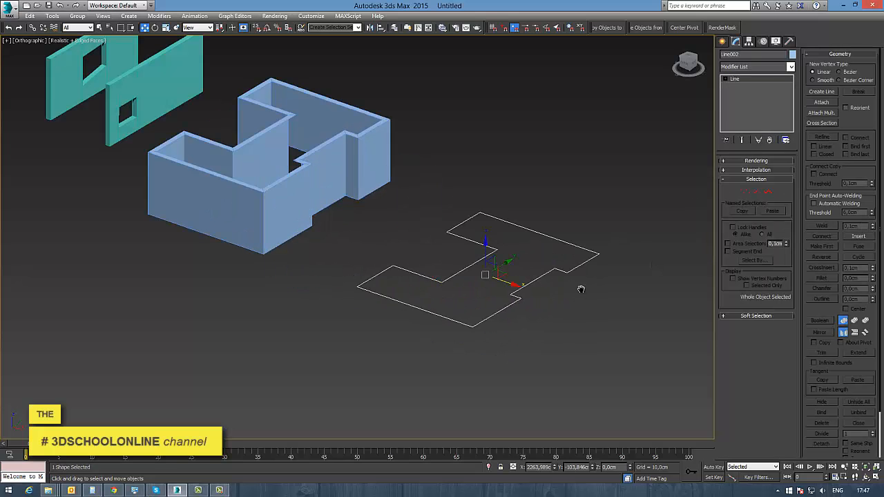
Reapply modifiers to raise the outline into walls, then add a fresh Edit Poly modifier
left_click(757, 66)
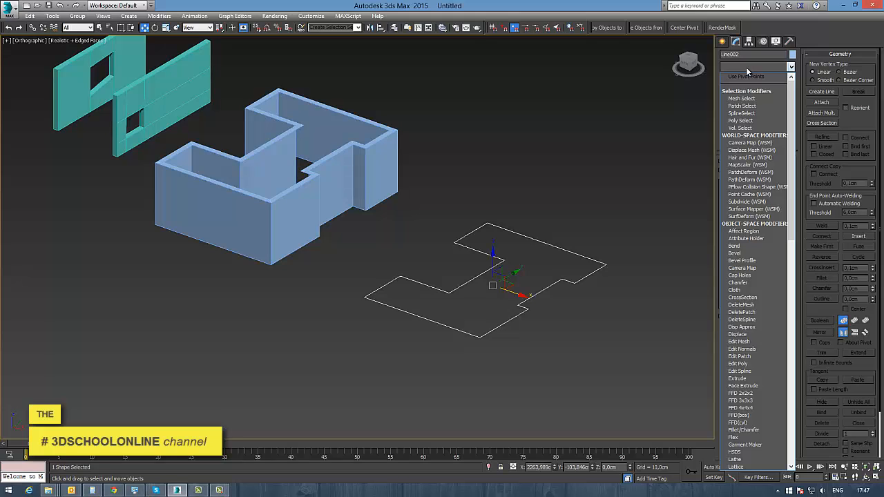
left_click(757, 66)
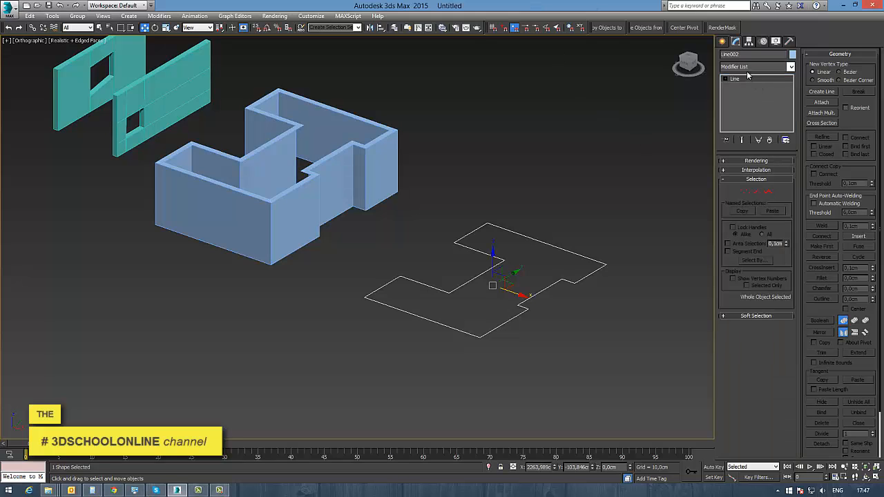
left_click(755, 160)
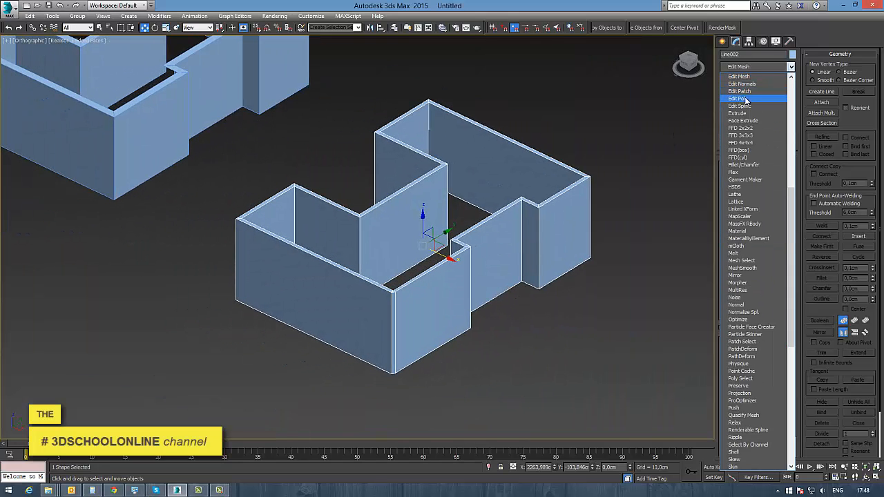
left_click(737, 98)
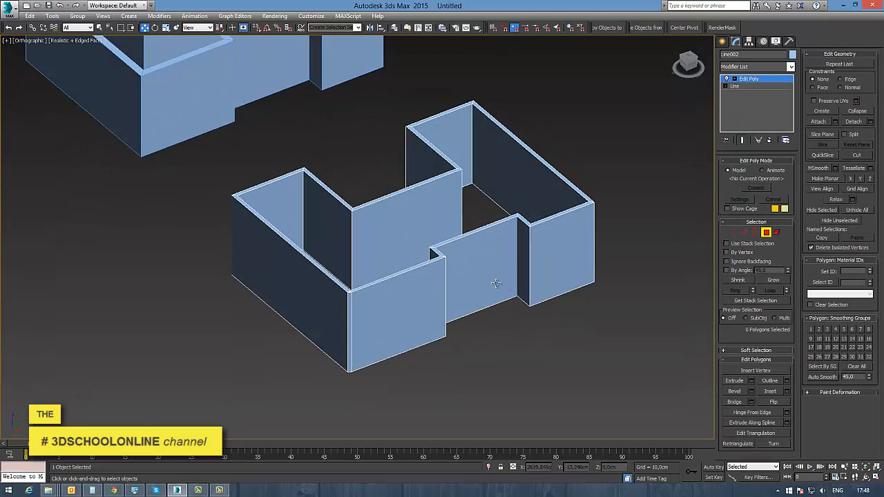